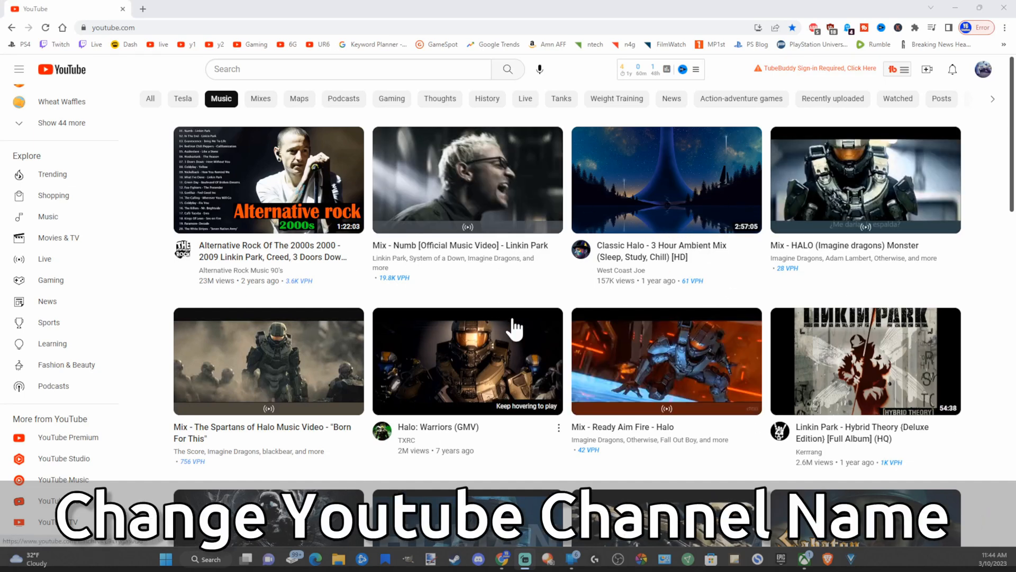
mouse_move(489, 356)
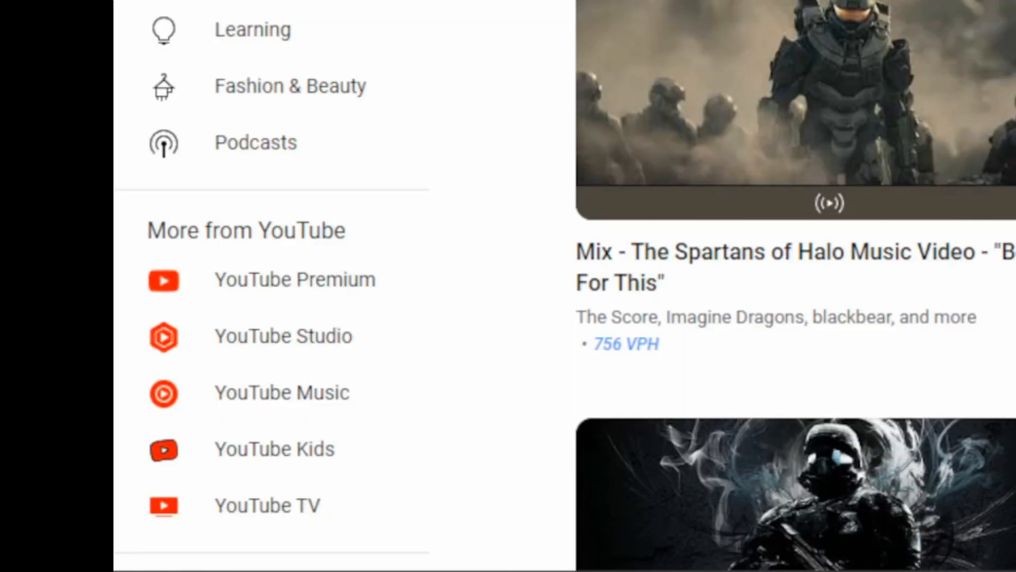
- Open YouTube Settings from the left sidebar to view the Playstation Central channel
scroll(down, 3)
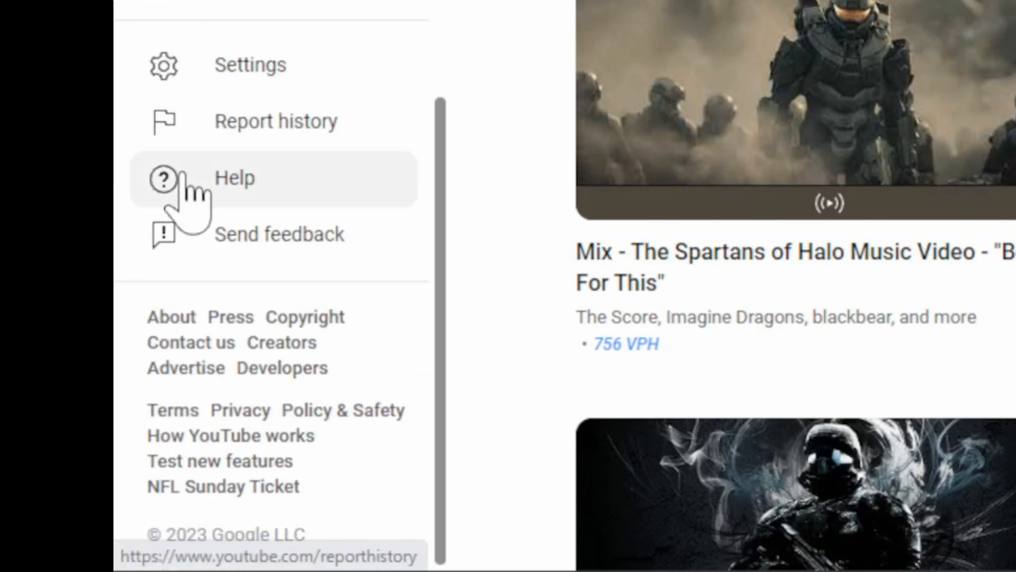
mouse_move(260, 64)
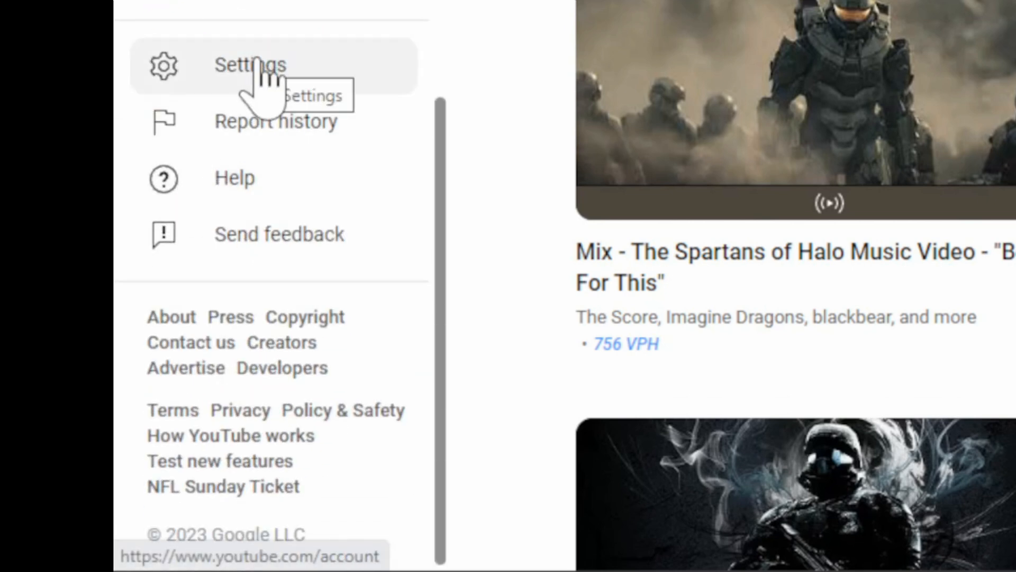
click(249, 65)
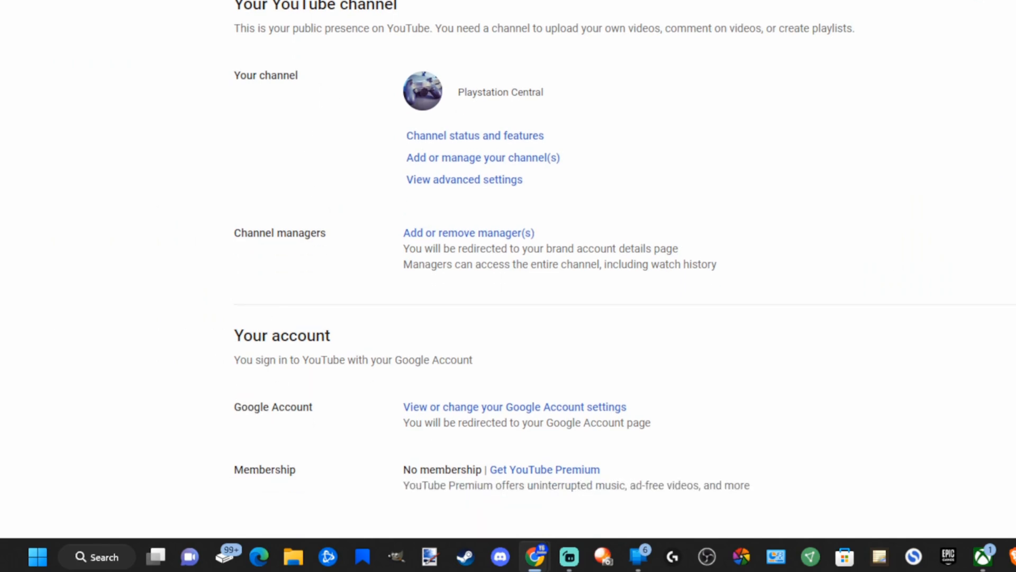
mouse_move(349, 323)
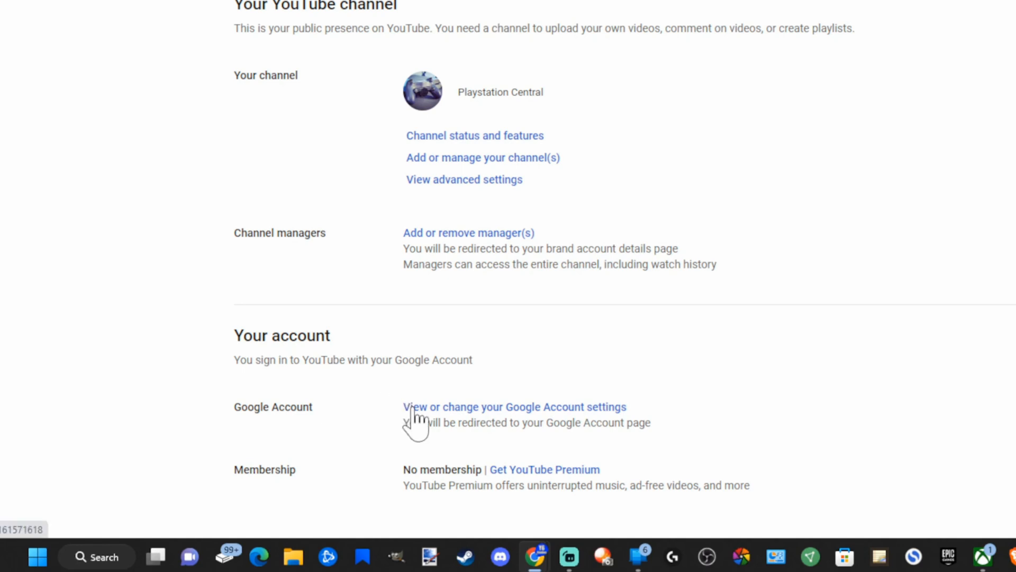
- Go to the Google Account settings and open Personal info
click(513, 407)
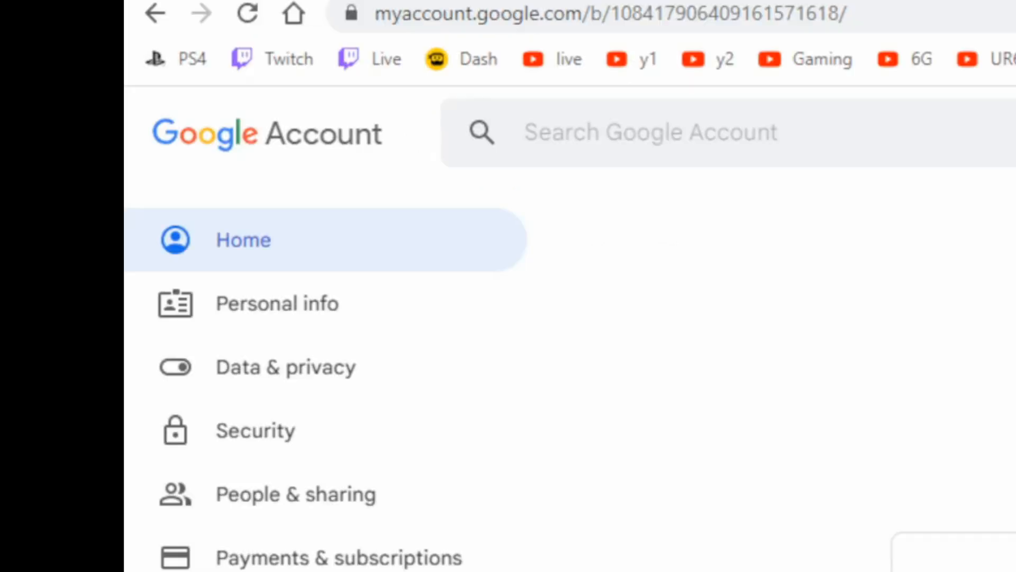
mouse_move(317, 311)
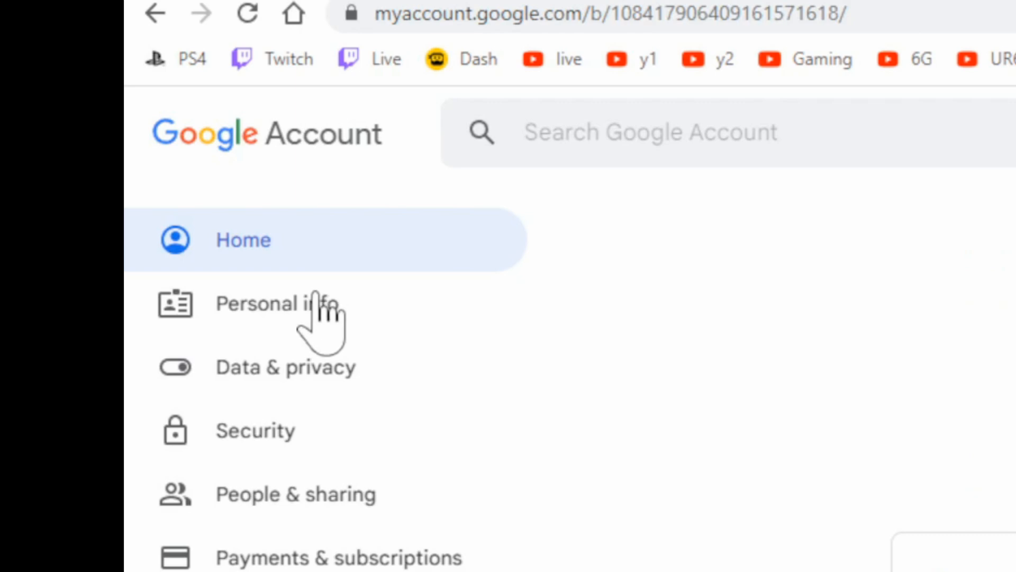
click(275, 304)
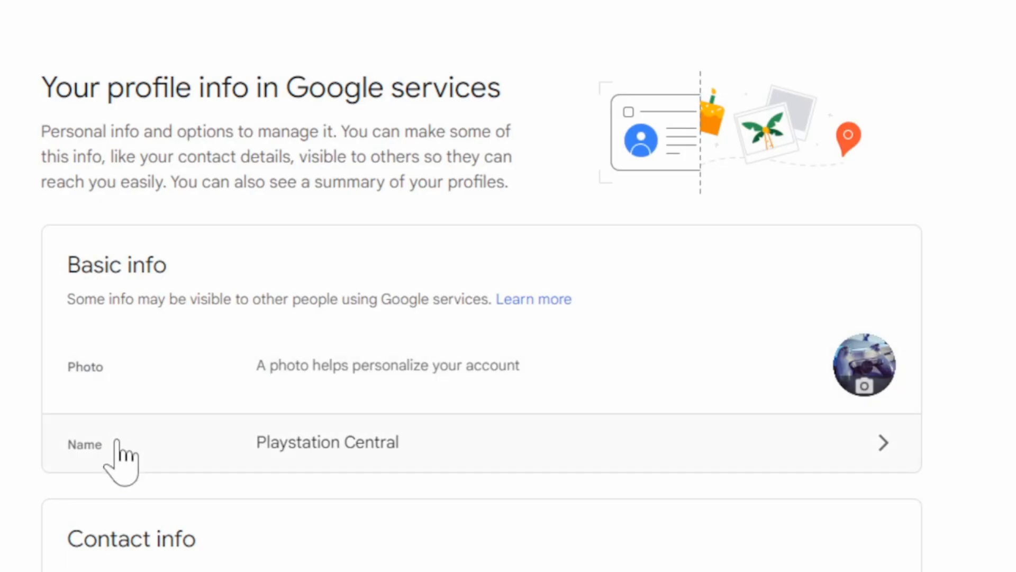
mouse_move(523, 467)
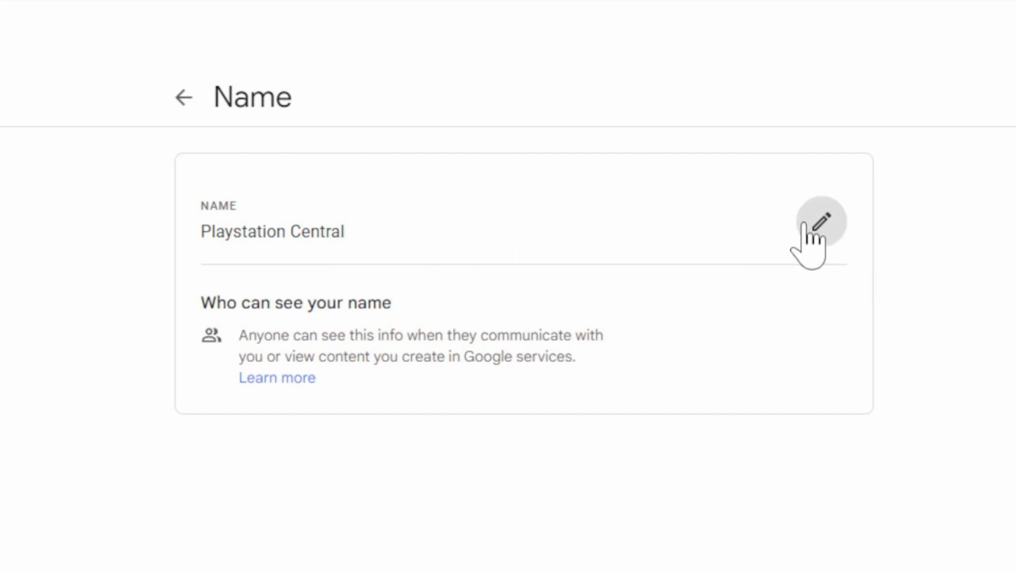
- Edit the account name to YourSixTech and save it
click(819, 222)
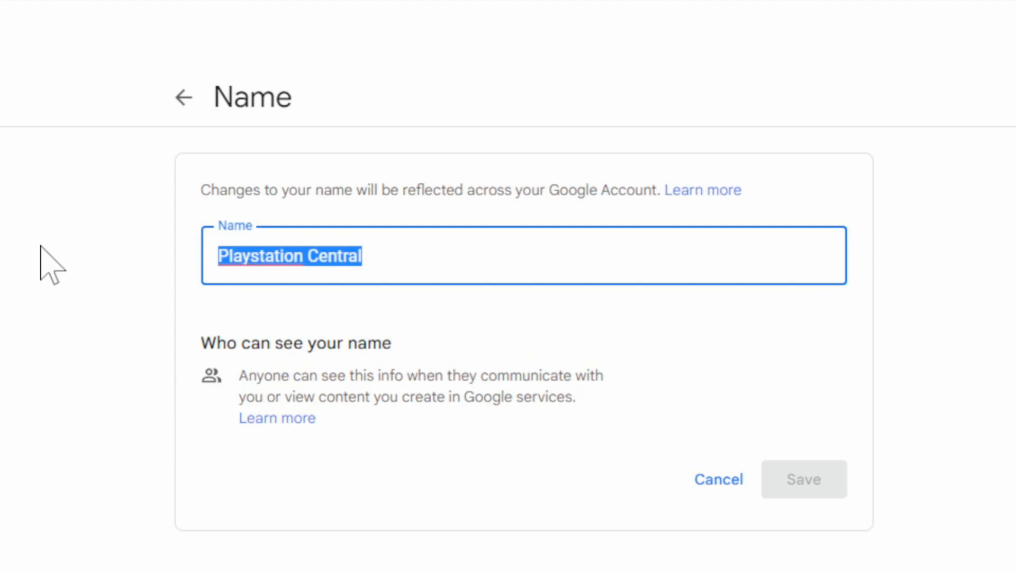
text(YourSixTech)
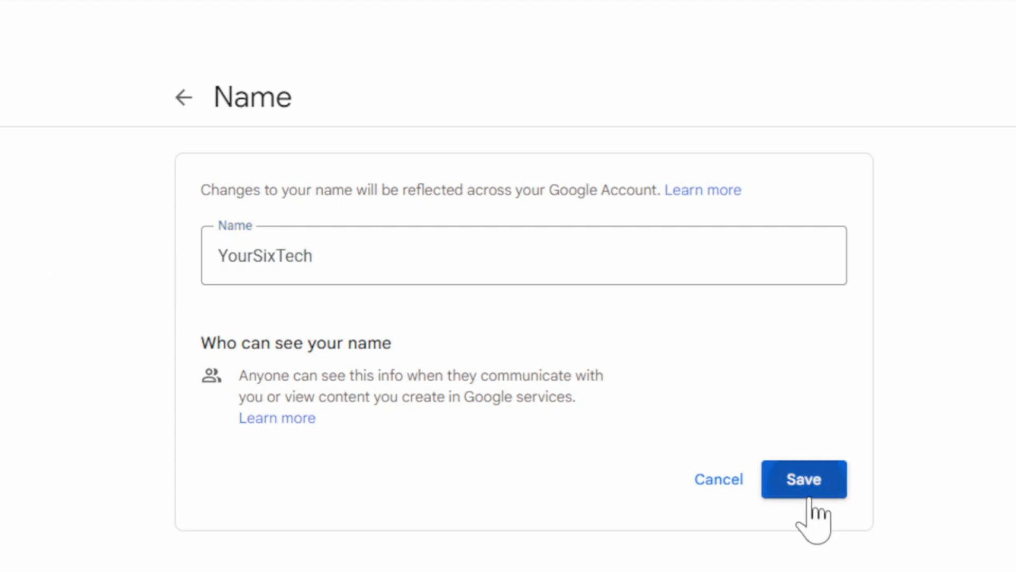
click(804, 478)
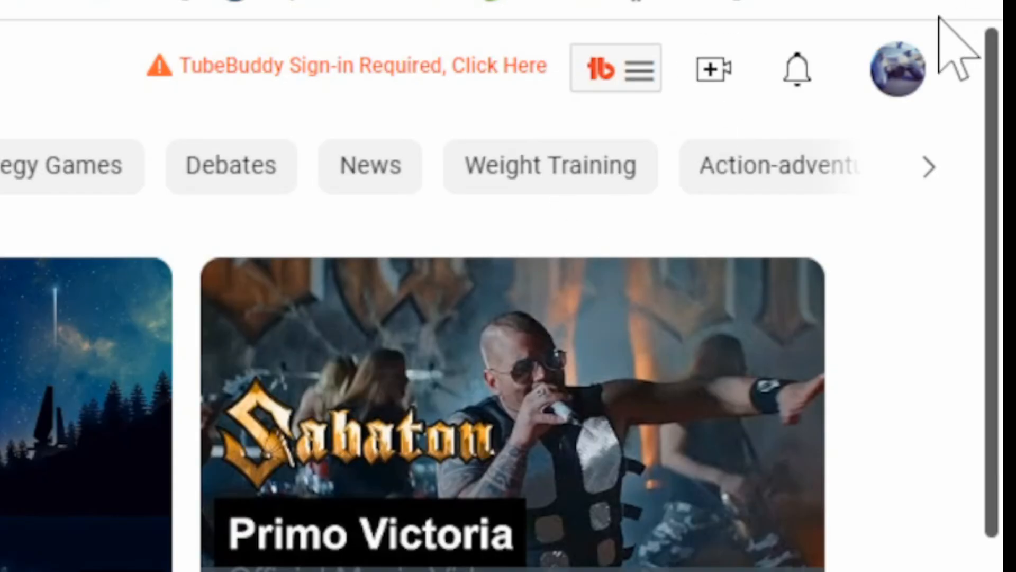
- Check the new name in the profile menu, then open YouTube Studio
click(897, 68)
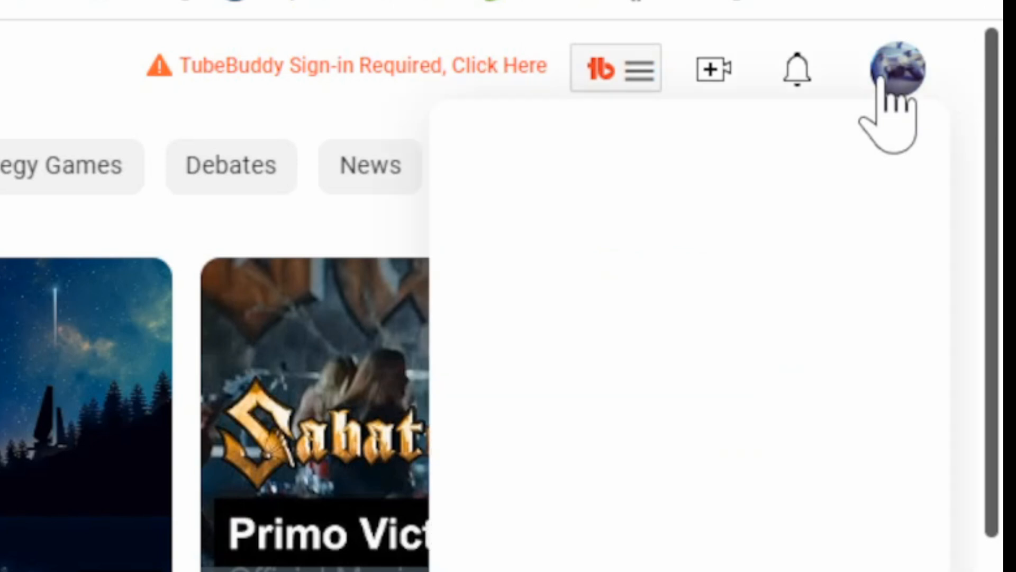
click(896, 69)
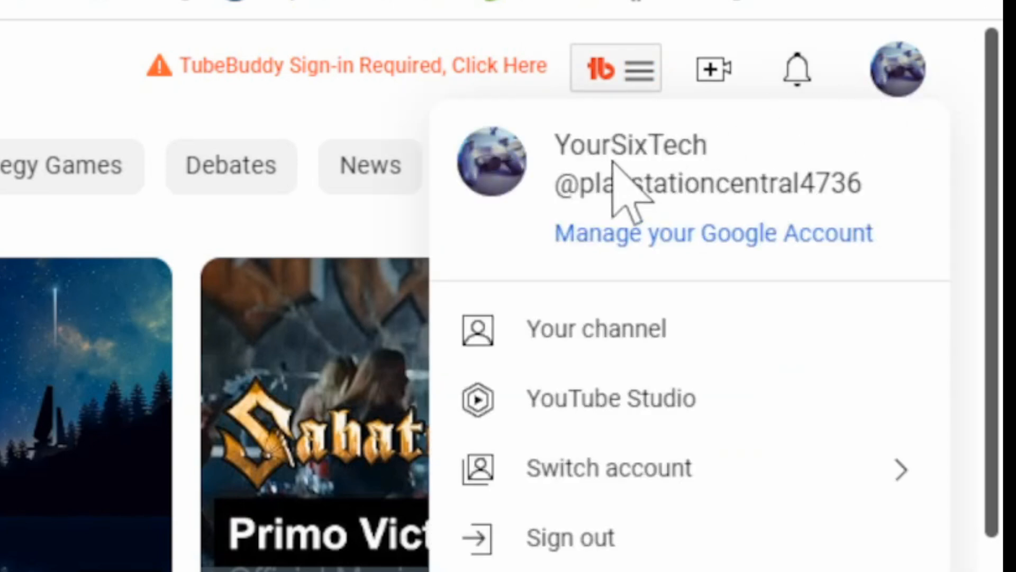
mouse_move(648, 185)
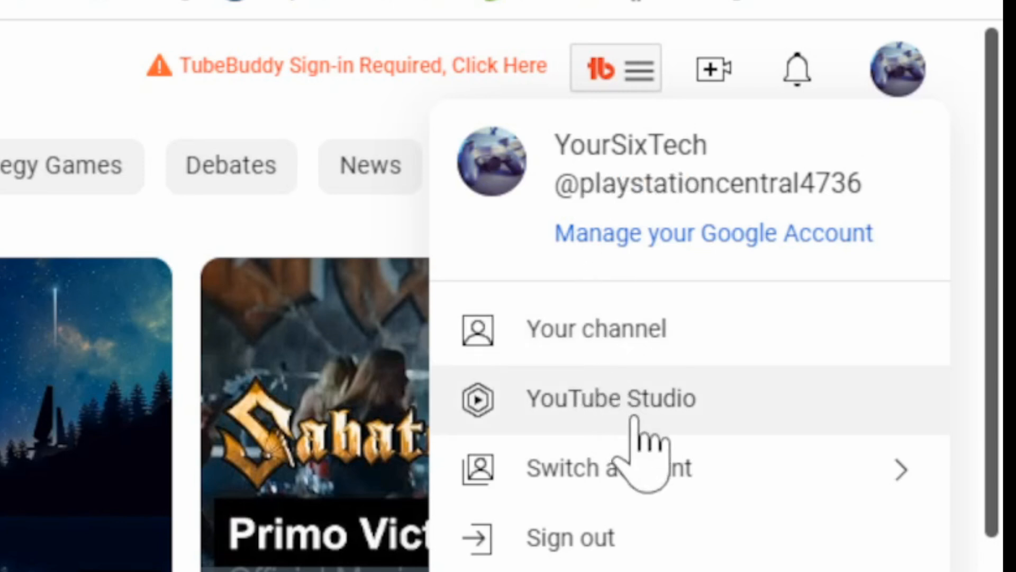
click(610, 398)
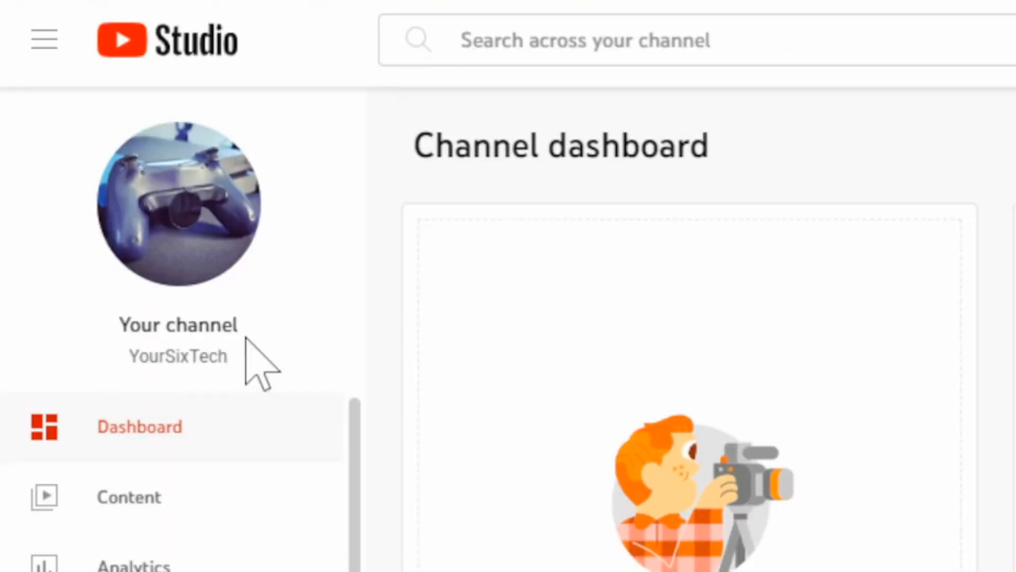
mouse_move(220, 502)
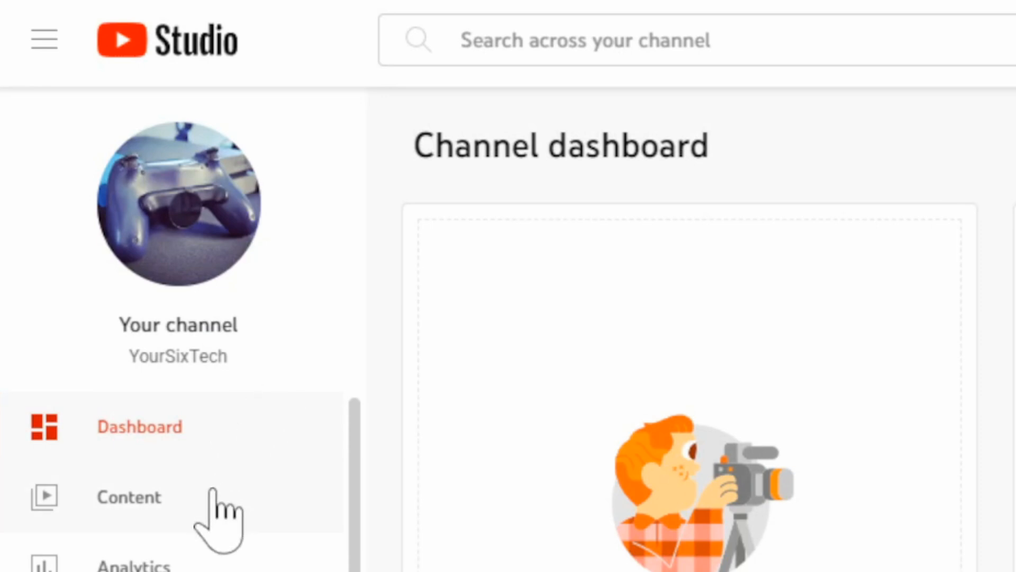